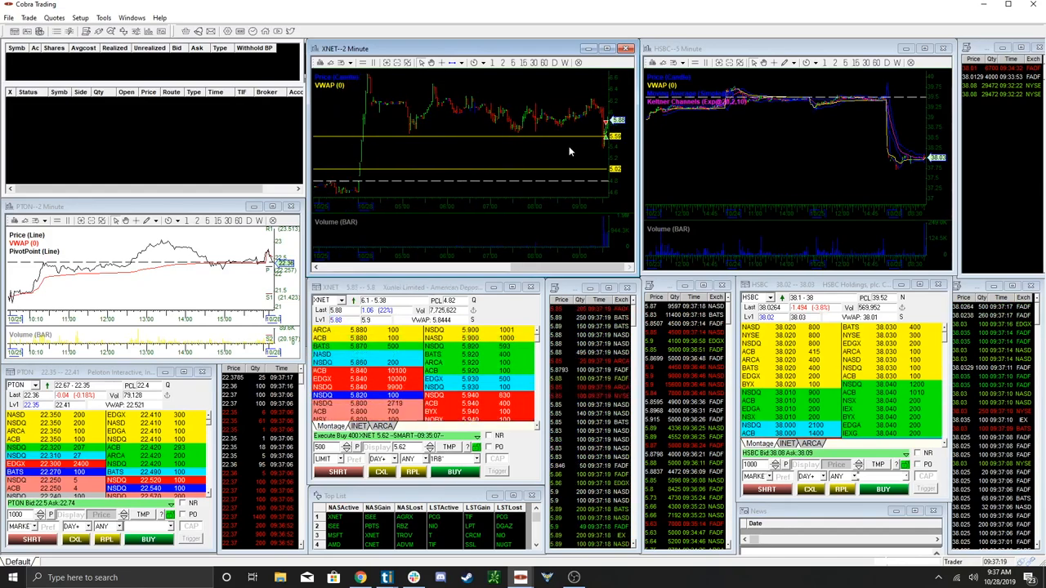
pyautogui.moveTo(537, 181)
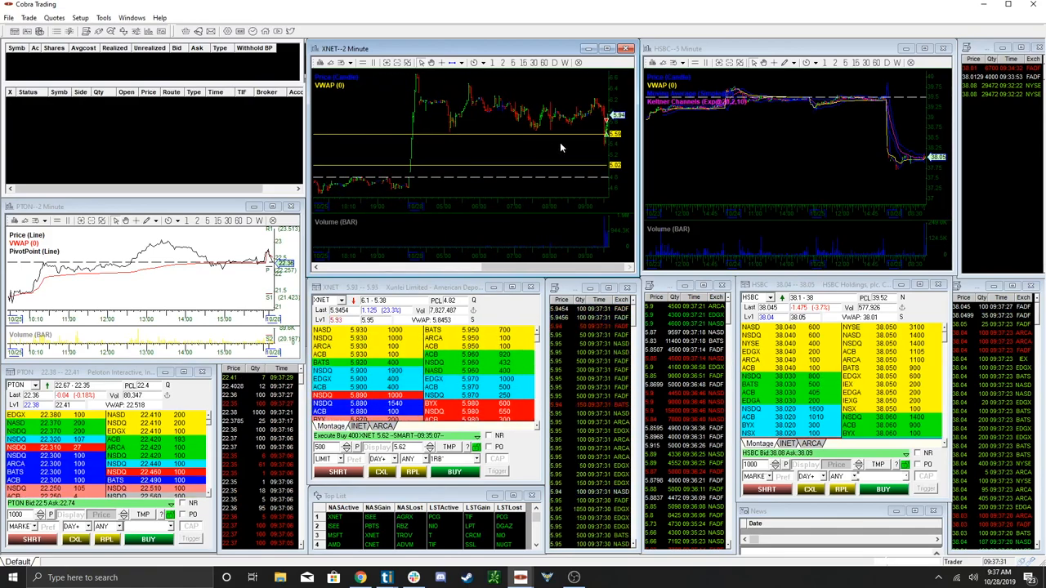
pyautogui.moveTo(575, 133)
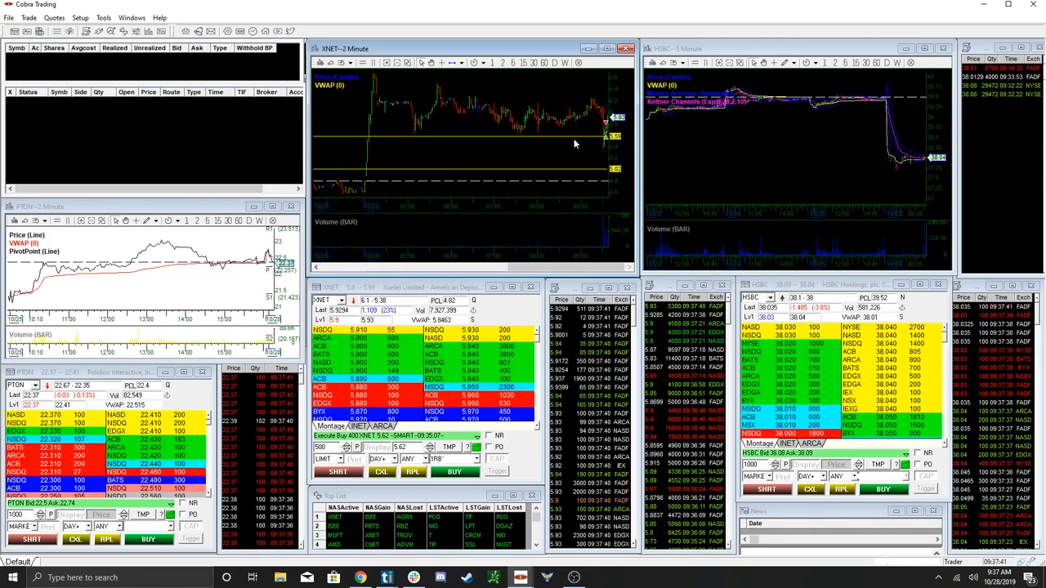
# - Switch the XNET chart's timeframe using its toolbar timeframe button
pyautogui.click(502, 62)
pyautogui.write('LYFT')
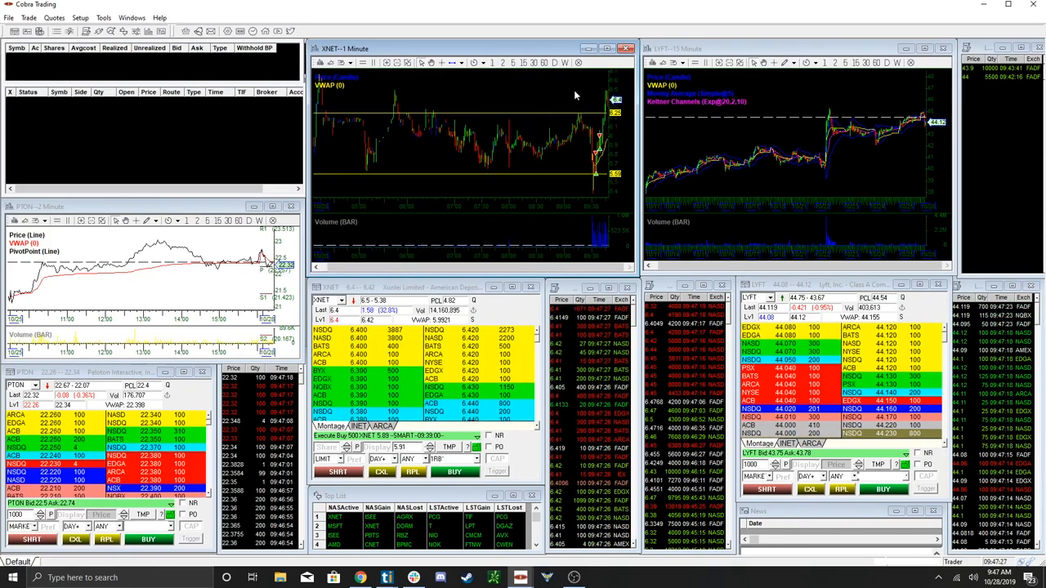
pyautogui.moveTo(608, 110)
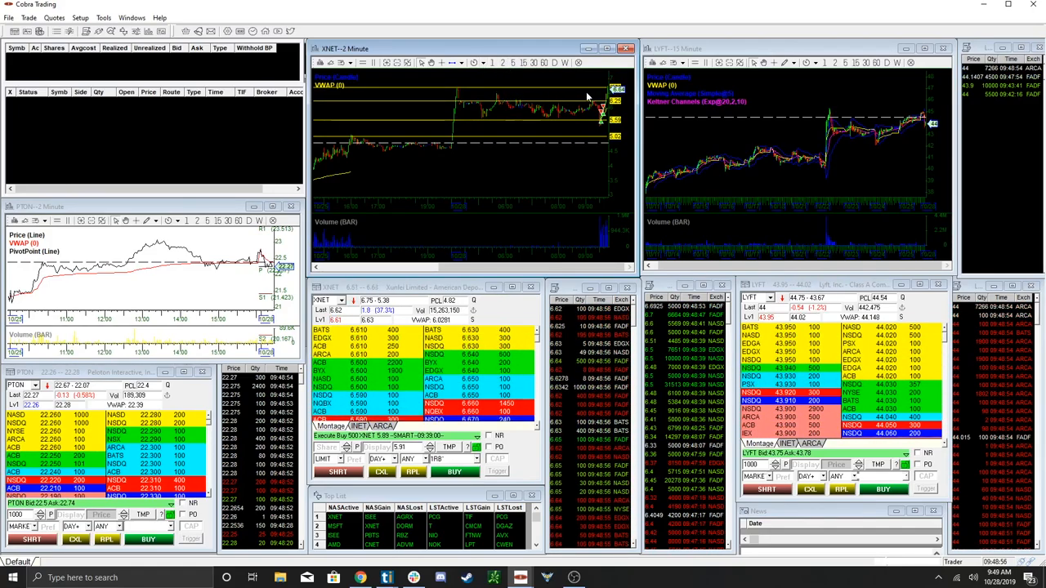
# - Return the XNET chart to 1-minute bars from 2-minute bars
pyautogui.click(491, 62)
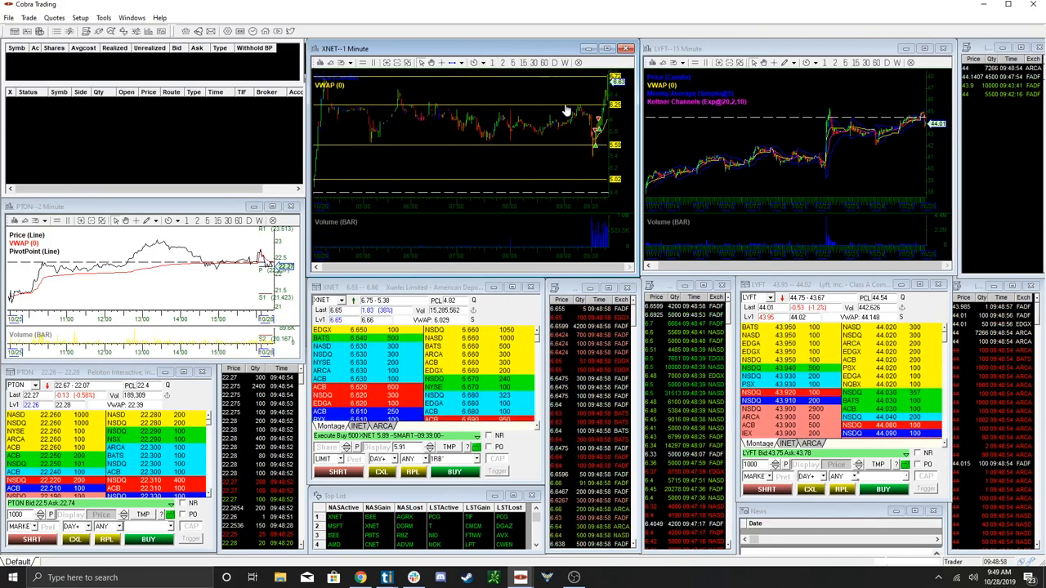